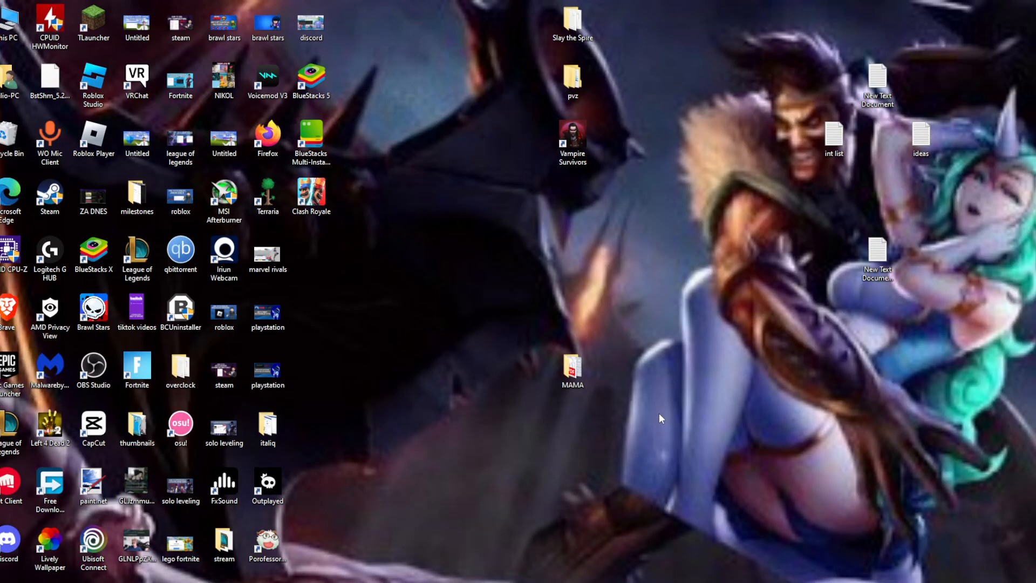
mouse_move(686, 420)
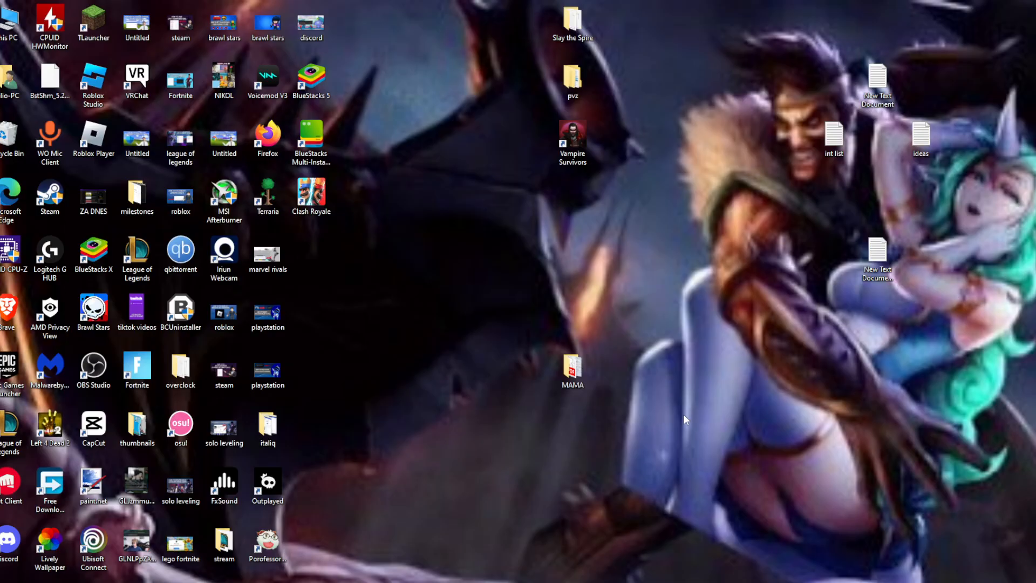
mouse_move(703, 432)
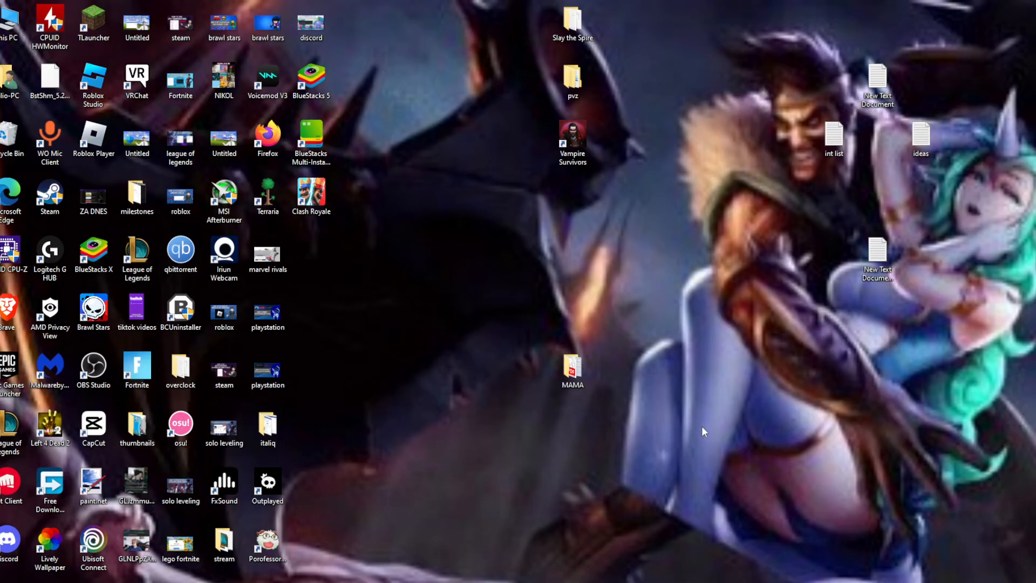
mouse_move(578, 414)
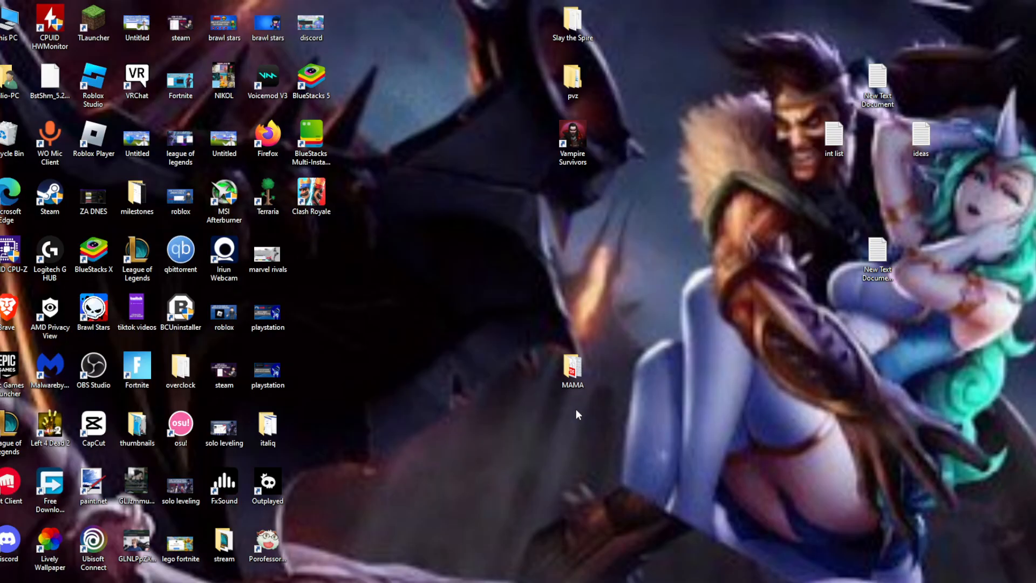
mouse_move(570, 416)
text(vrc)
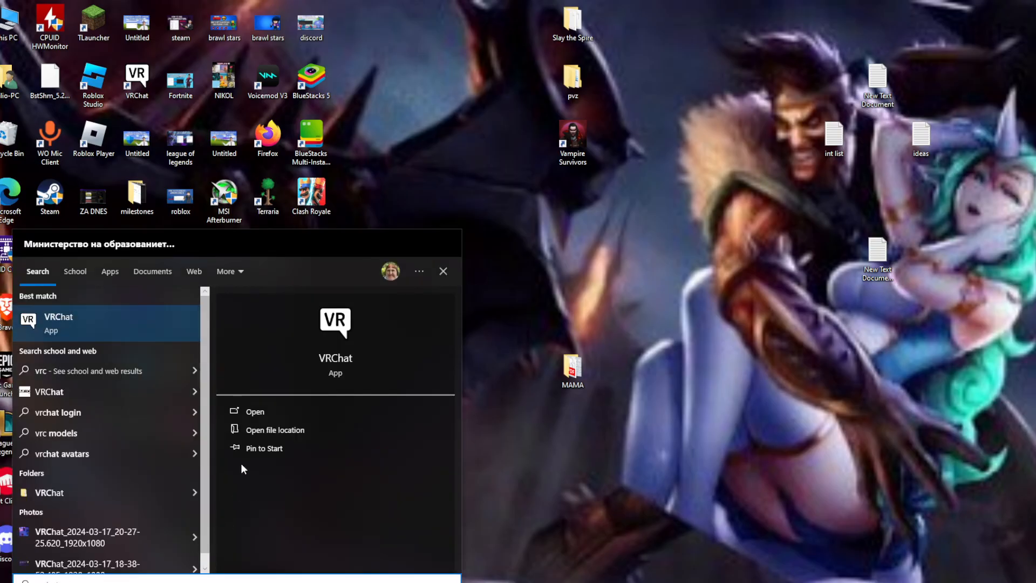
Locate the Steam shortcut via Start search and reach Steam's Program Files (x86) install folder
click(275, 430)
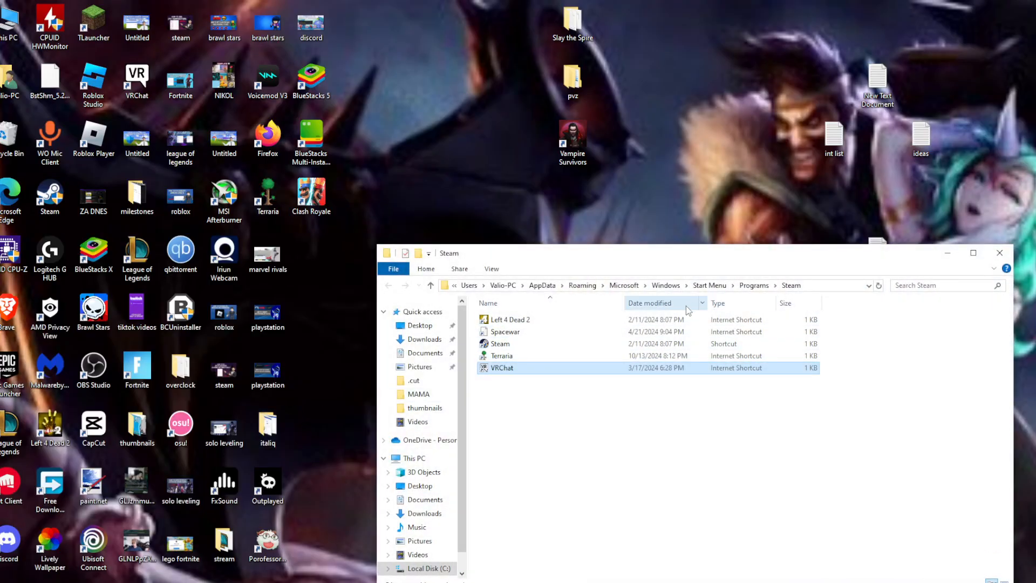
click(998, 253)
text(stea)
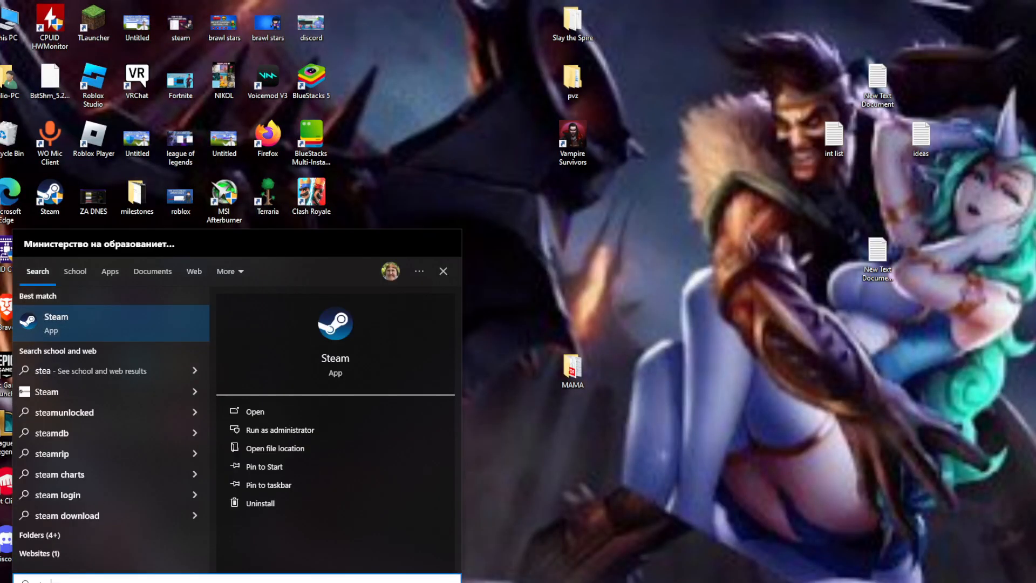
click(275, 448)
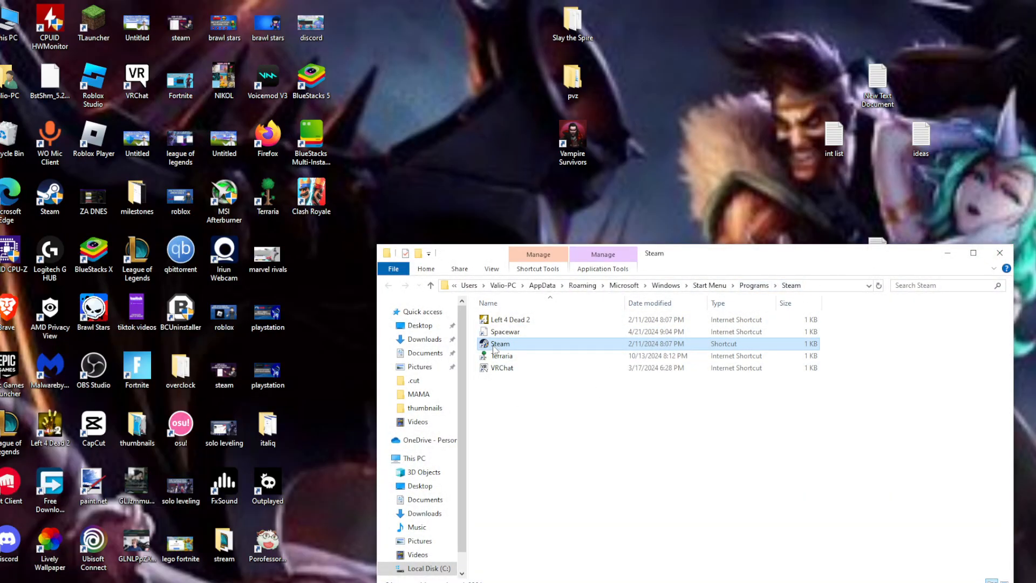
right_click(501, 344)
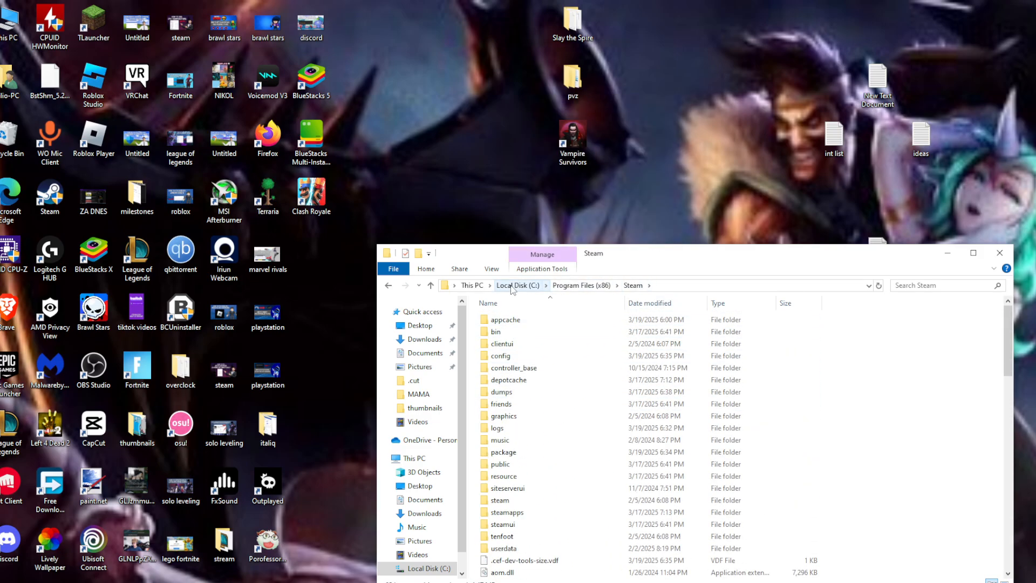
mouse_move(587, 290)
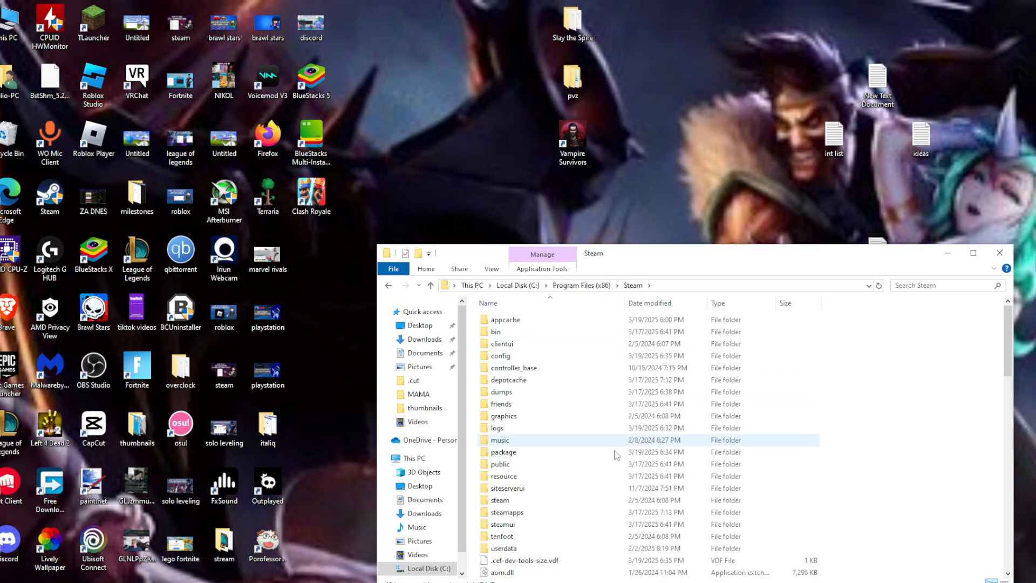
Navigate steamapps\common\VRChat and select the VRChat application file
double_click(507, 511)
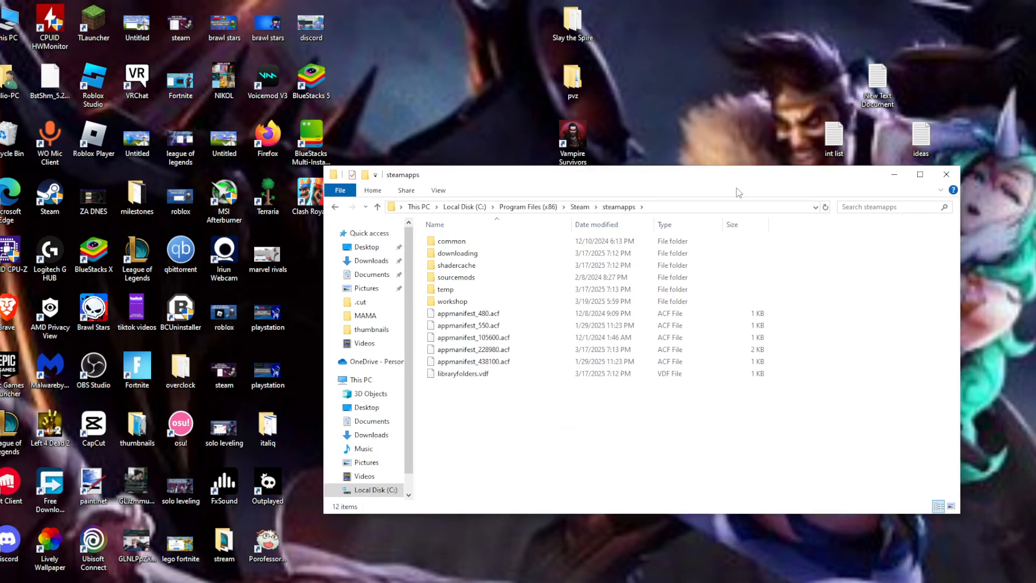
double_click(452, 240)
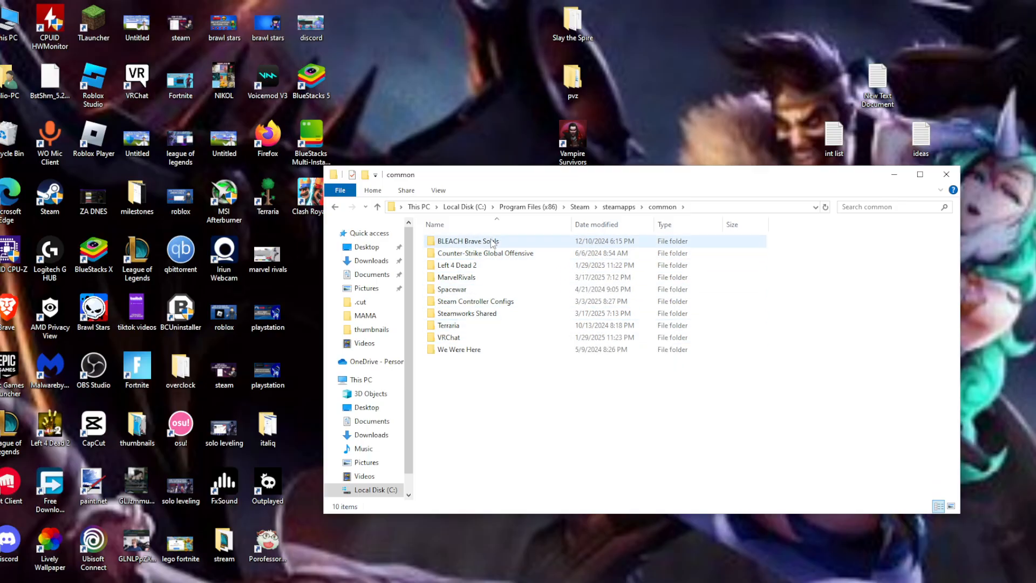
mouse_move(449, 337)
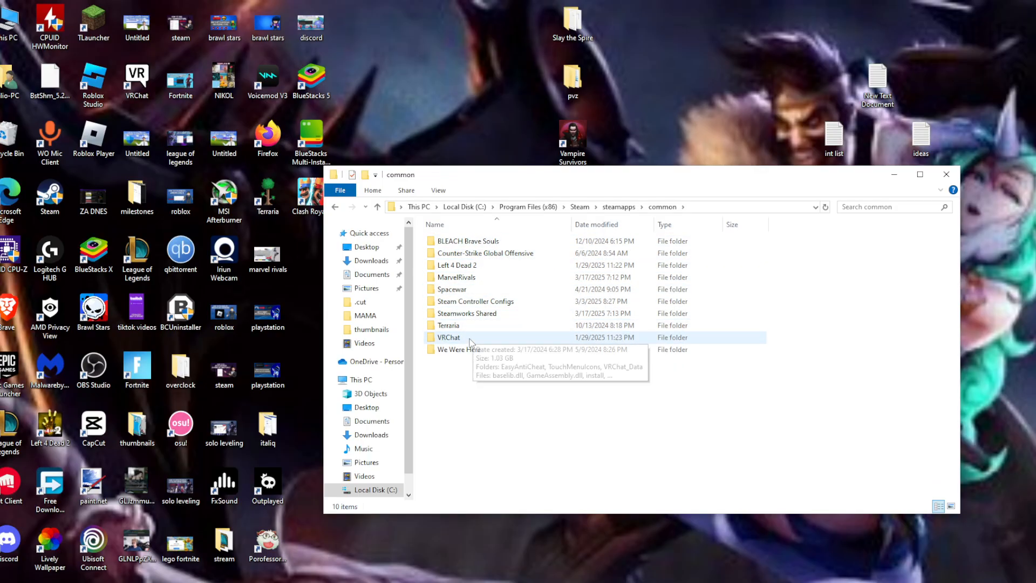
double_click(449, 337)
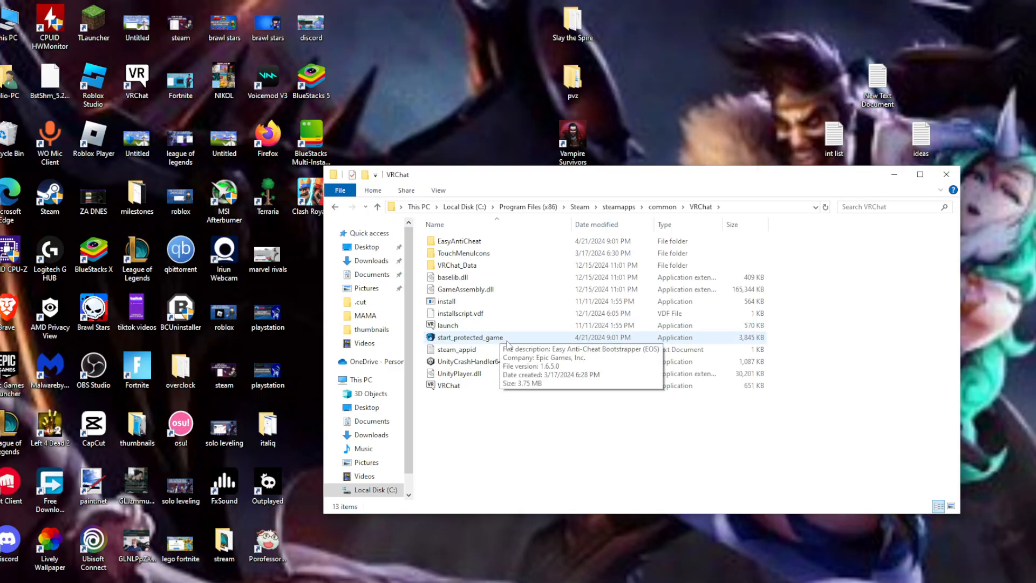
mouse_move(478, 326)
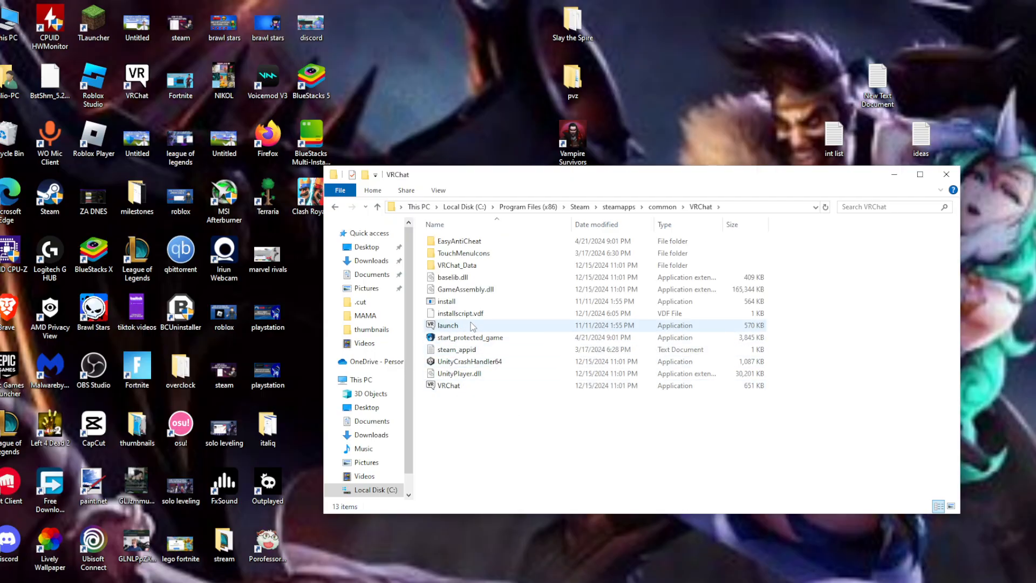
mouse_move(478, 389)
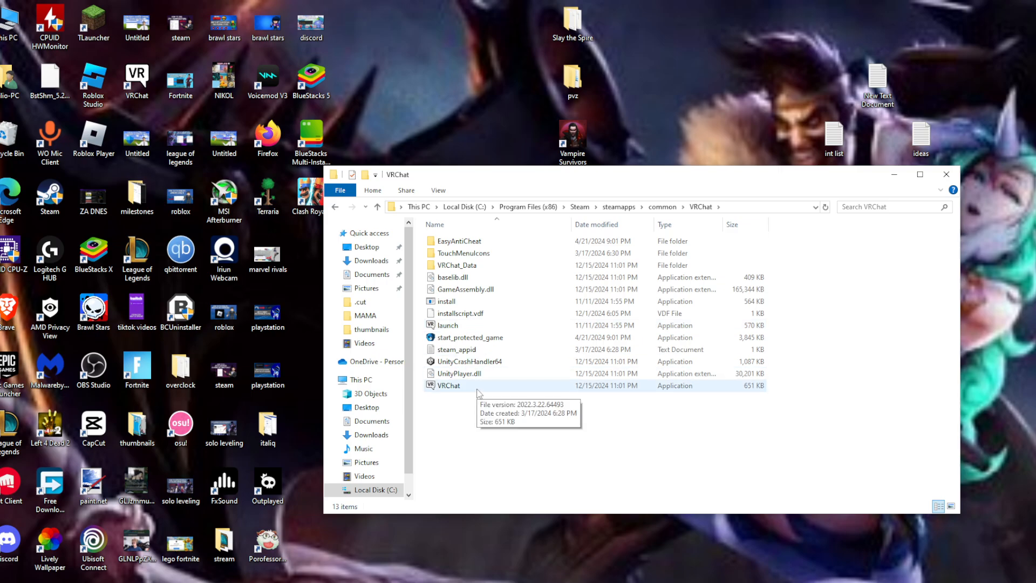
click(449, 386)
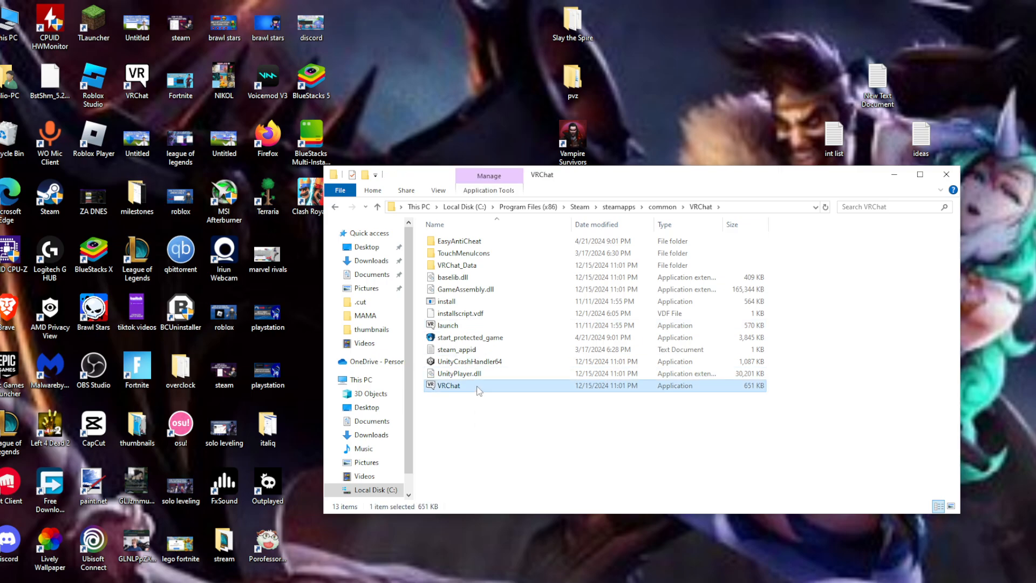
In VRChat's Properties, enable Windows 8 compatibility mode, Run as administrator, Disable fullscreen optimizations, and apply
click(449, 385)
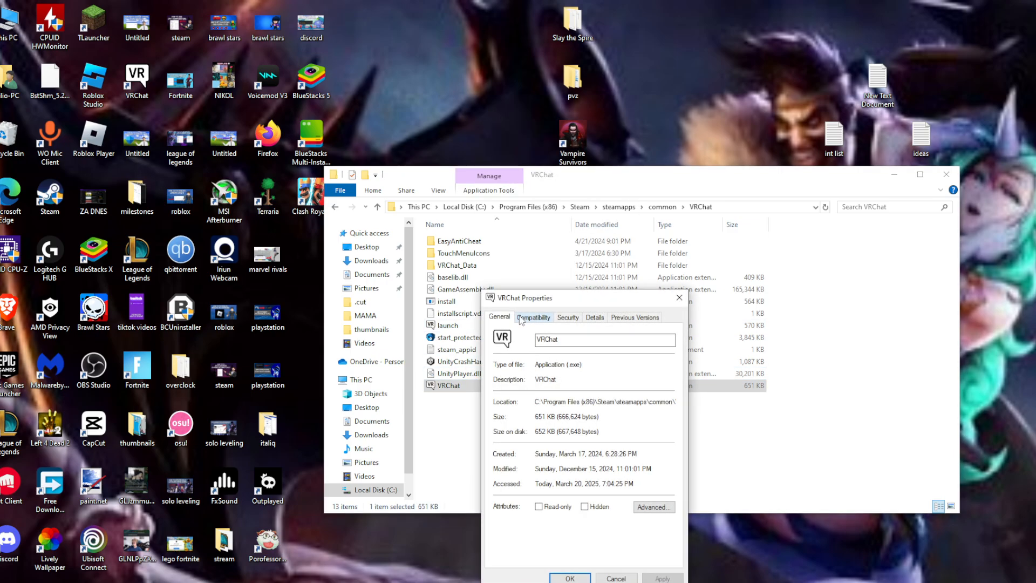
click(533, 317)
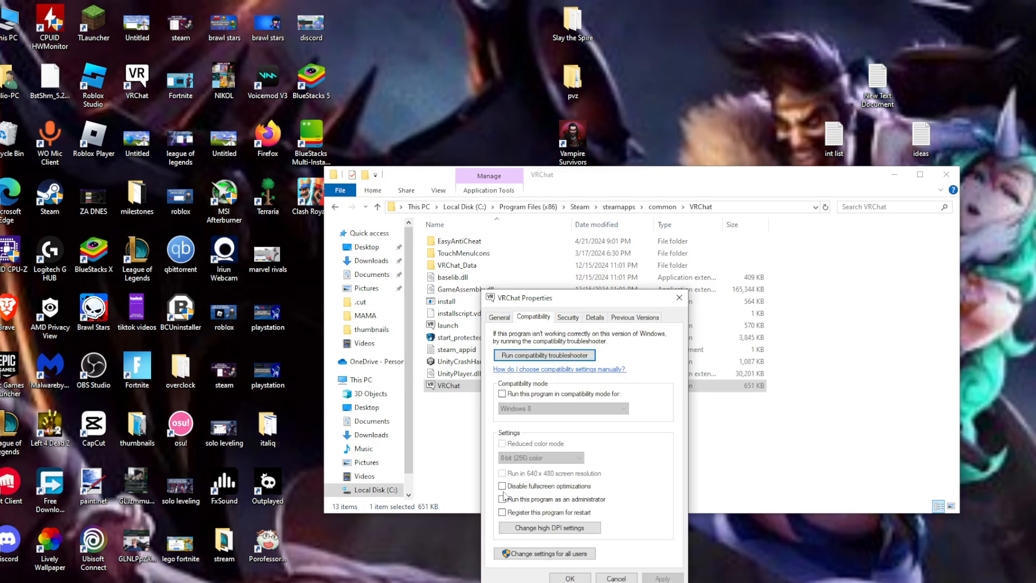
click(502, 393)
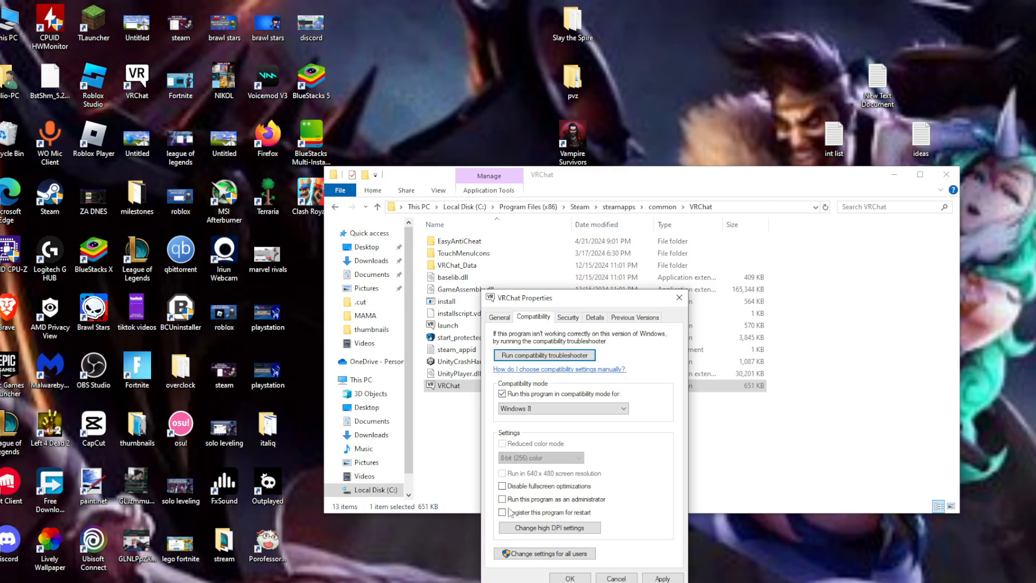
click(502, 499)
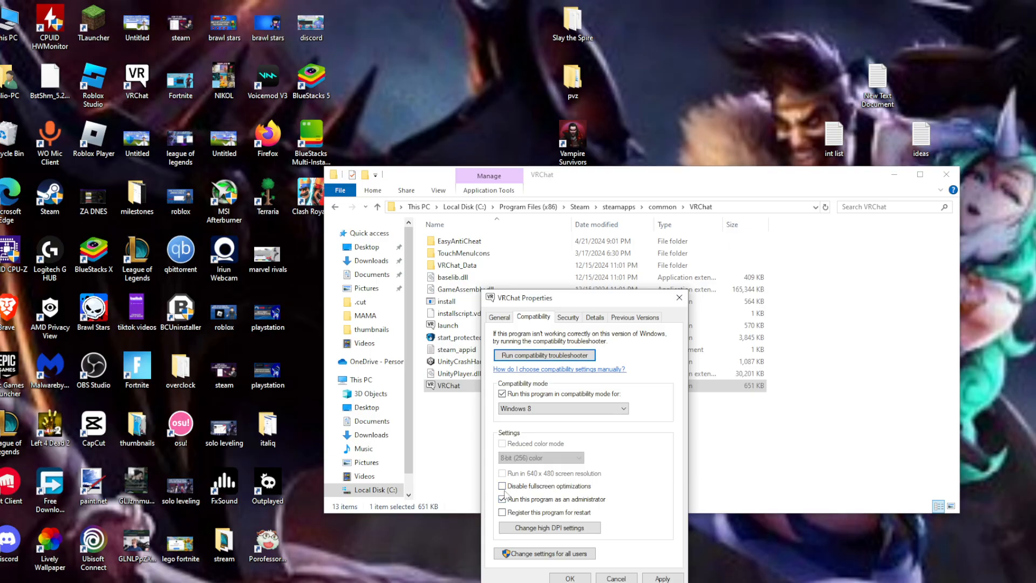
click(503, 485)
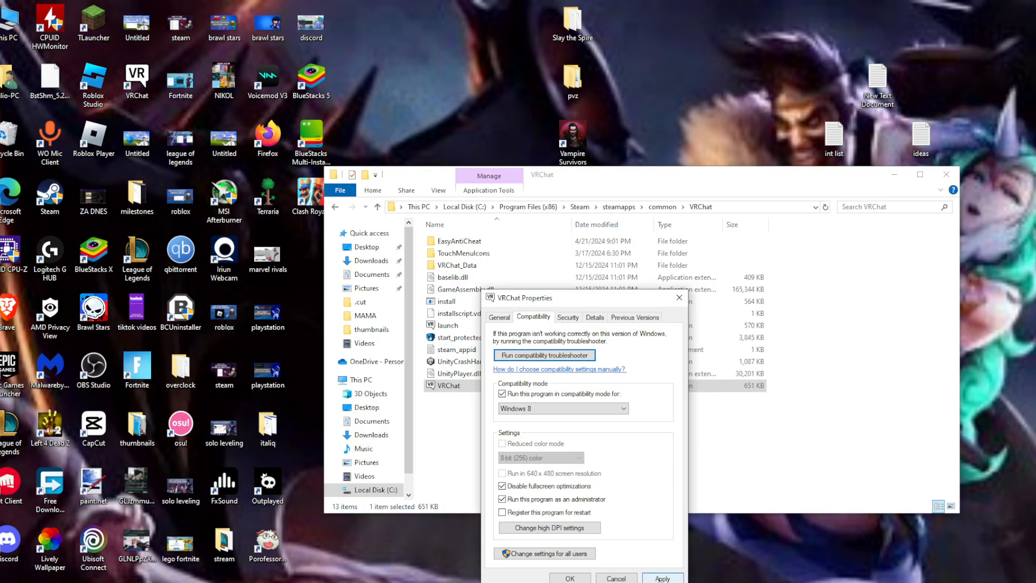
click(615, 577)
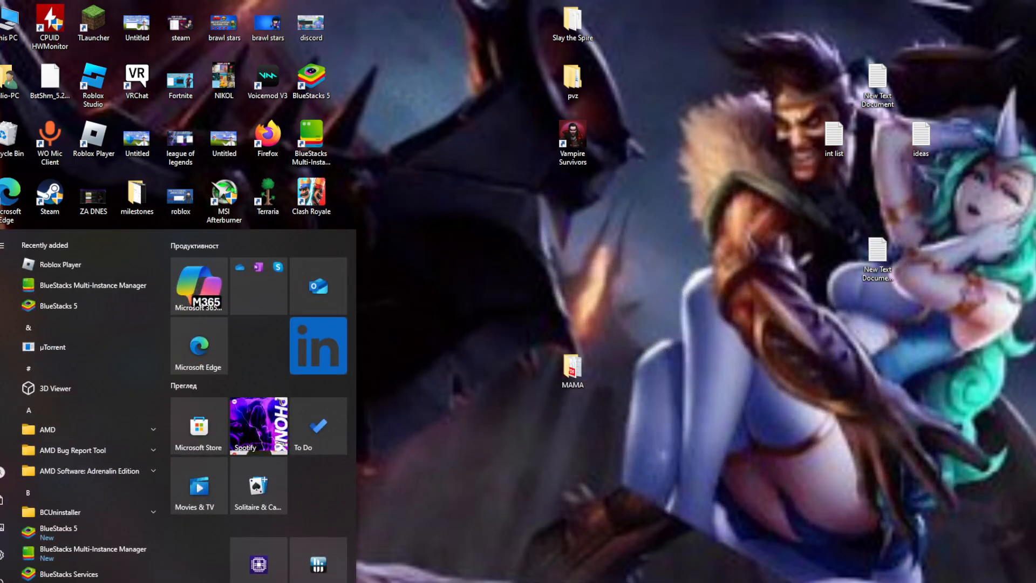
Launch Windows Defender Firewall with Advanced Security from a Start search for 'fire'
text(firewall)
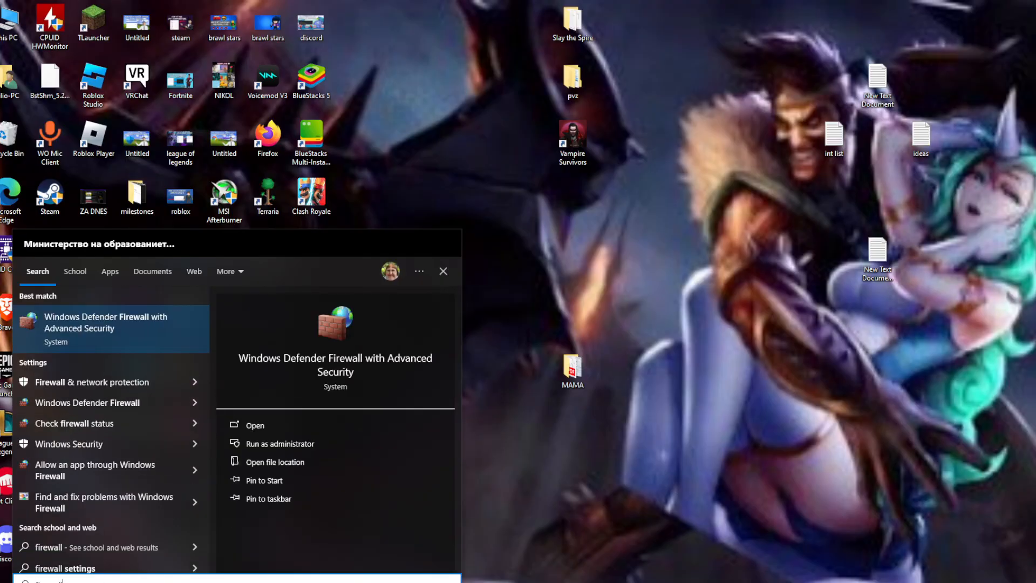
click(442, 271)
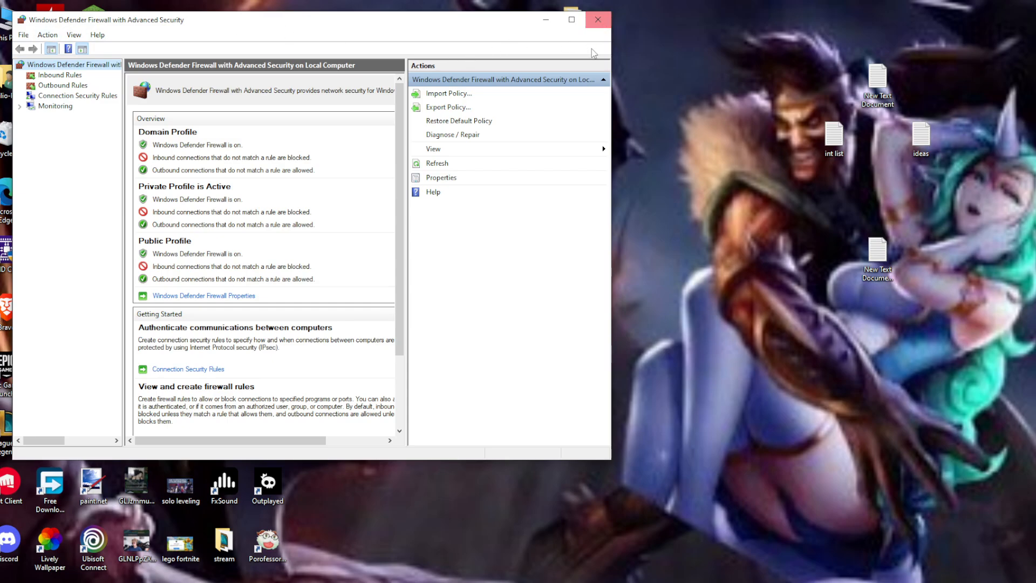
Review the Inbound Rules list and start a New Rule
click(59, 75)
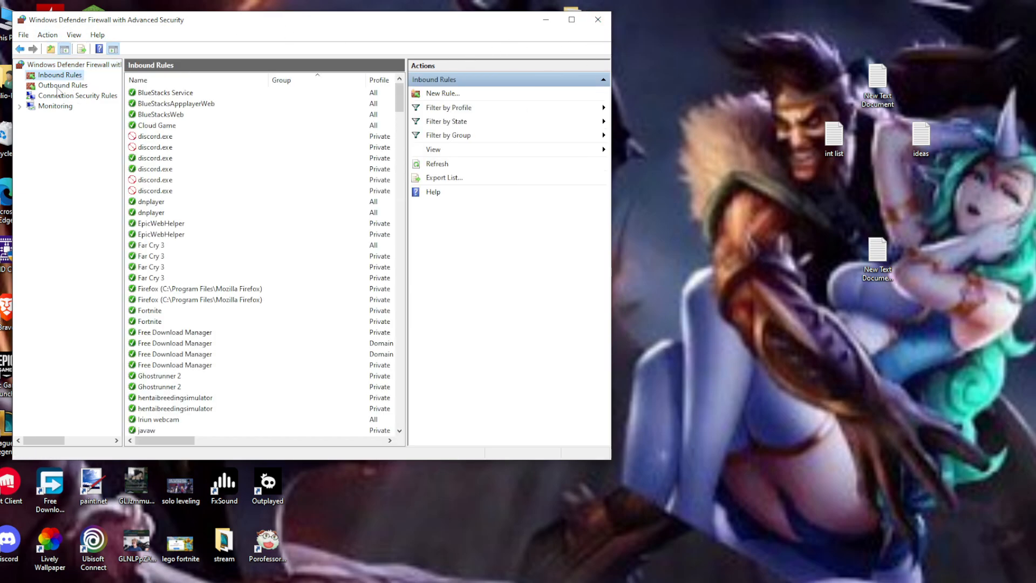
scroll(down, 3)
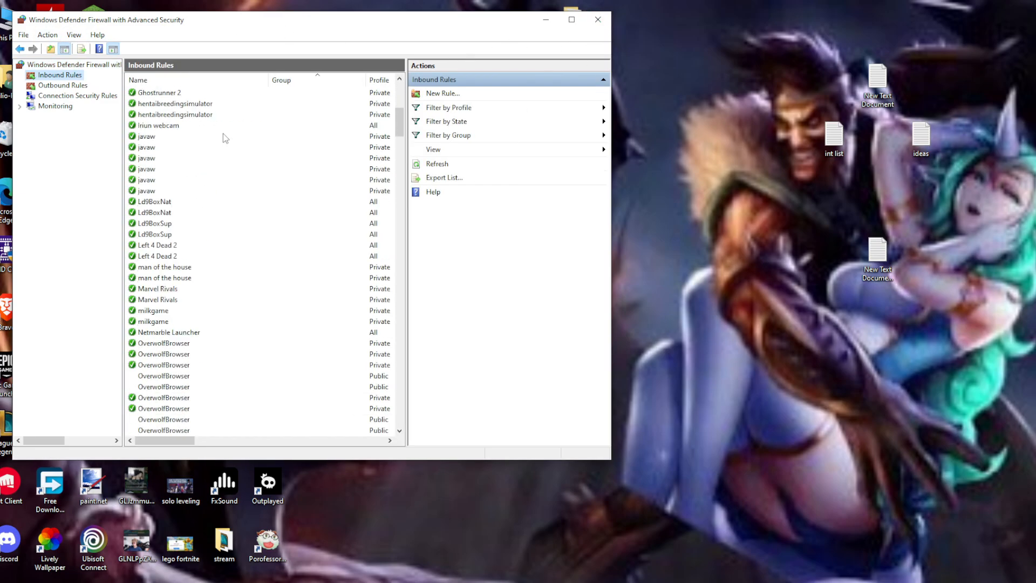
scroll(down, 3)
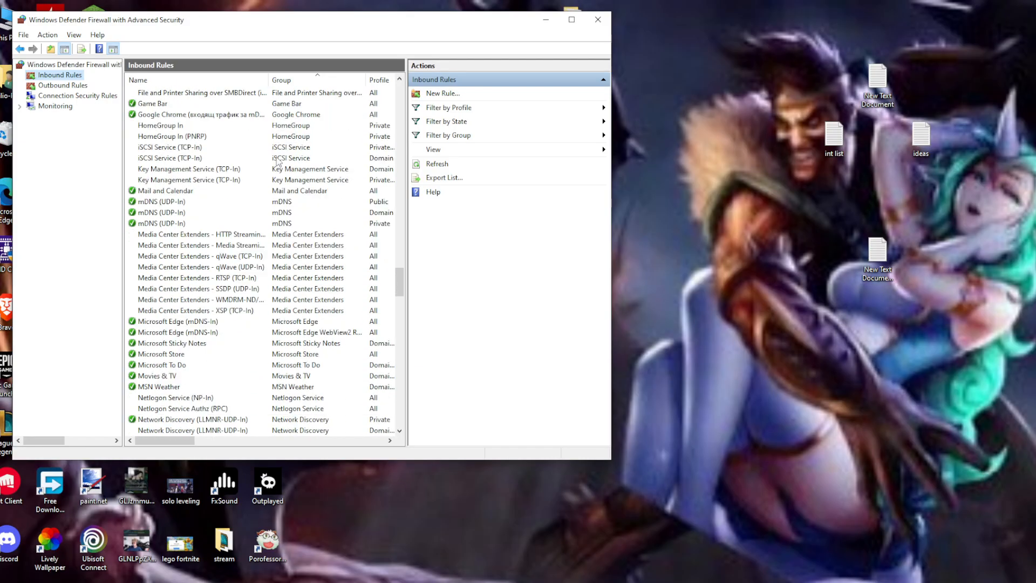
scroll(down, 3)
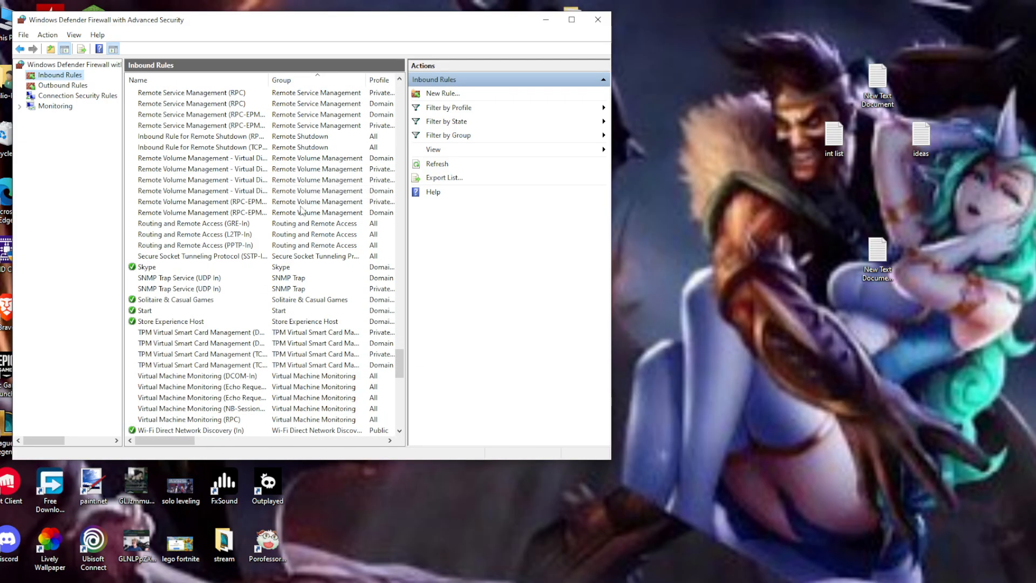
scroll(down, 3)
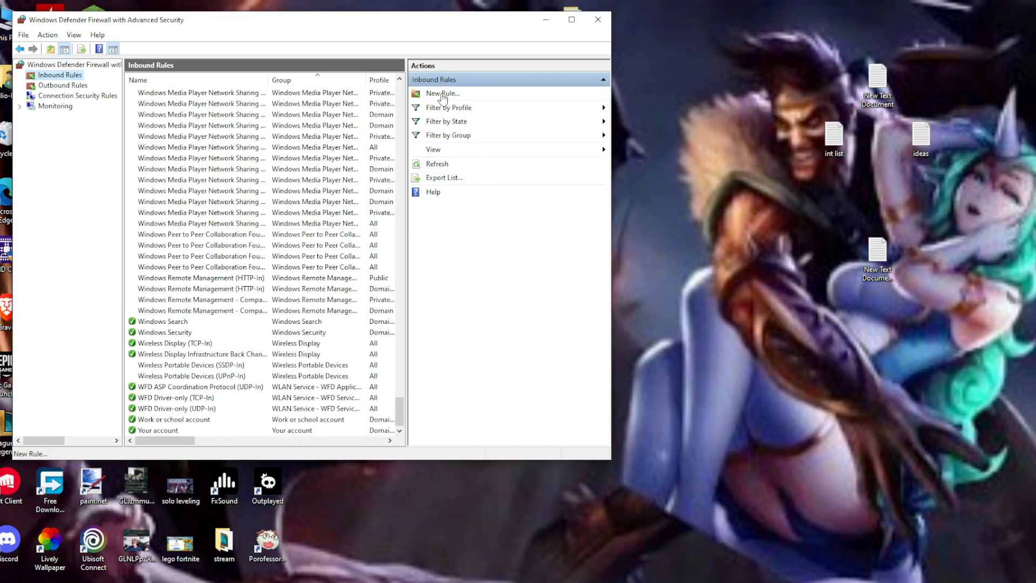
click(442, 93)
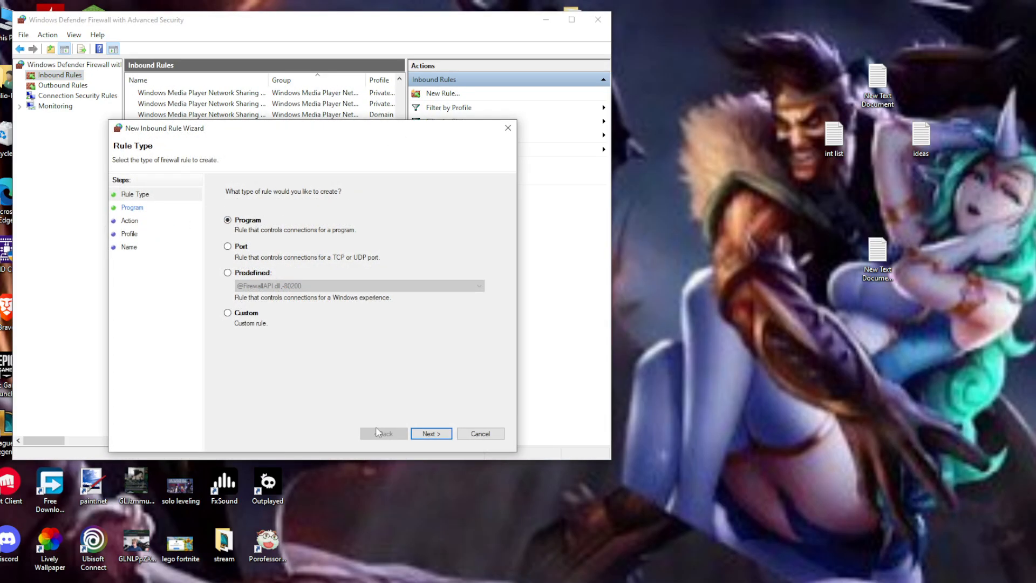
Make it a Program rule using This program path and bring up the Browse file picker
click(430, 434)
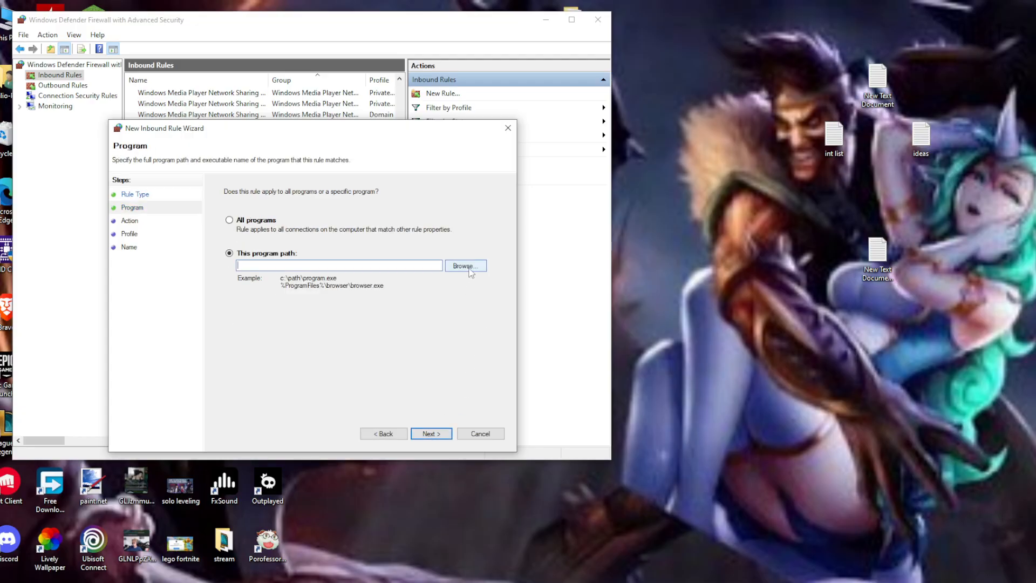
click(465, 266)
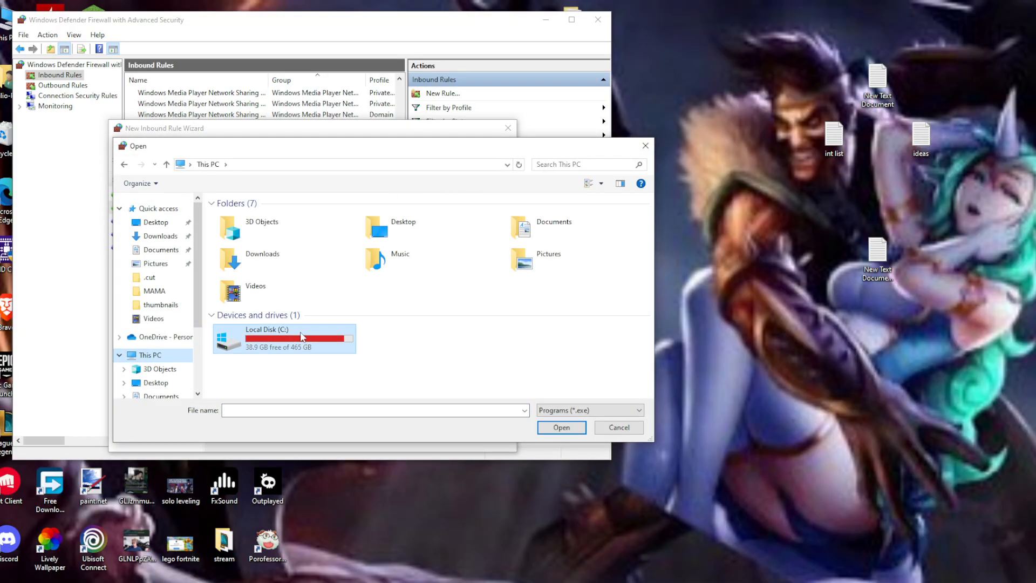
Select C:\Program Files (x86)\Steam\steamapps\common\VRChat\VRChat.exe as the rule's program
double_click(283, 337)
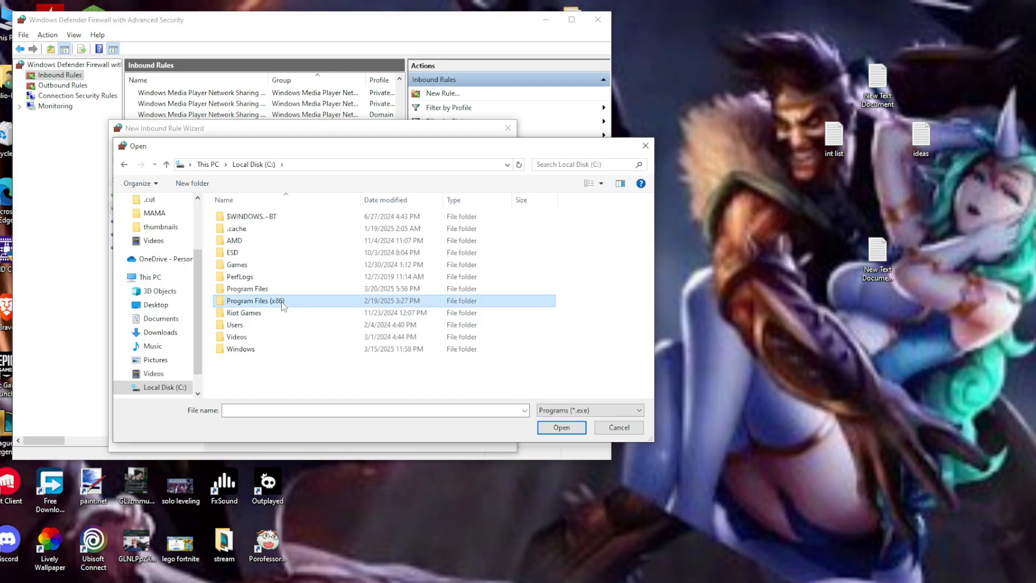
double_click(253, 300)
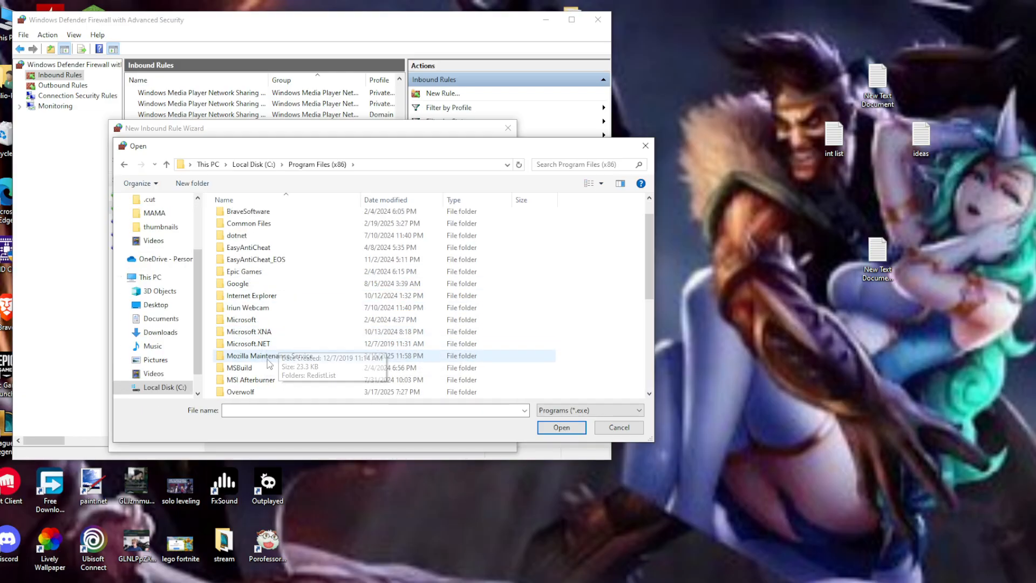
scroll(down, 3)
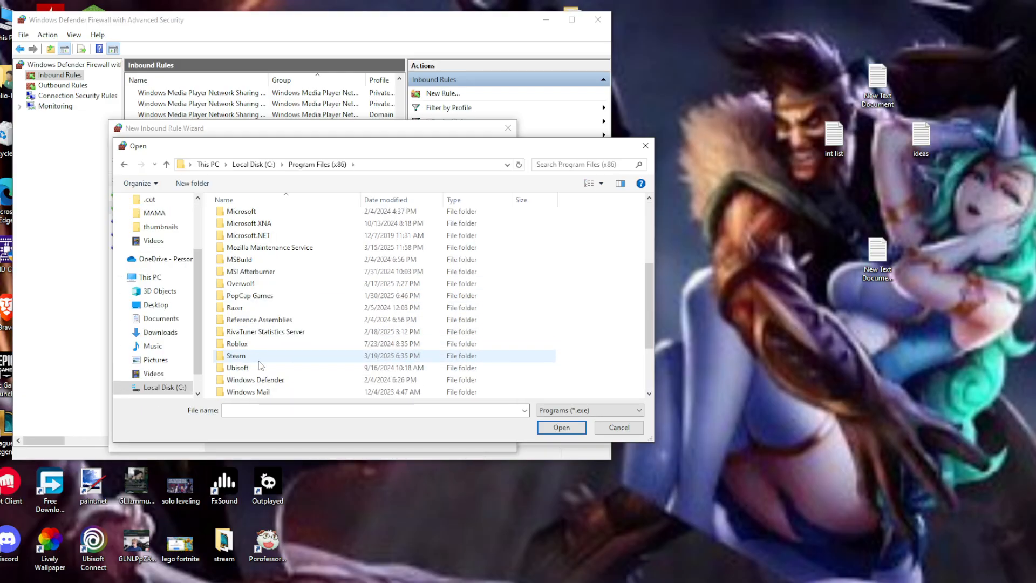
double_click(235, 357)
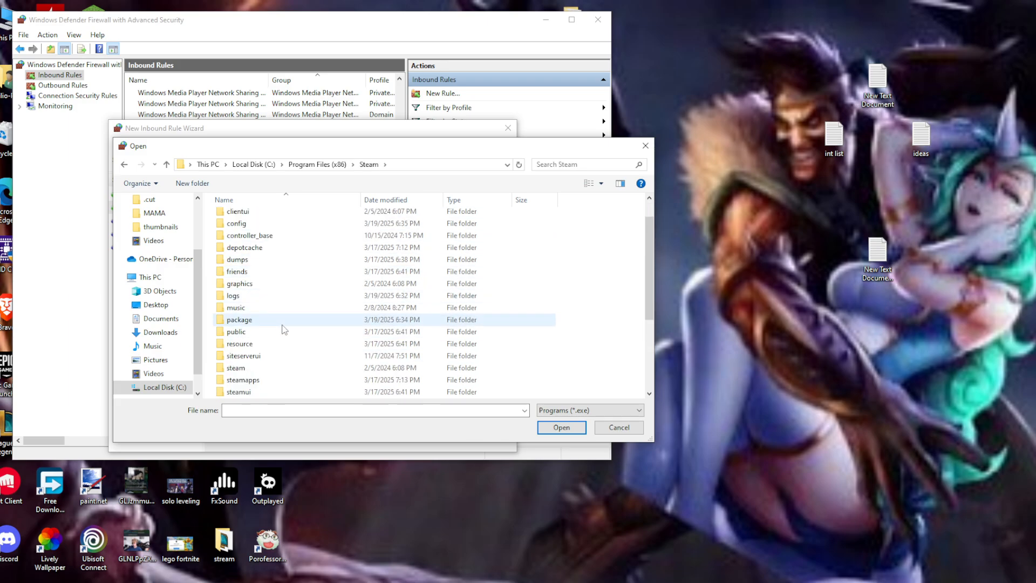
double_click(244, 380)
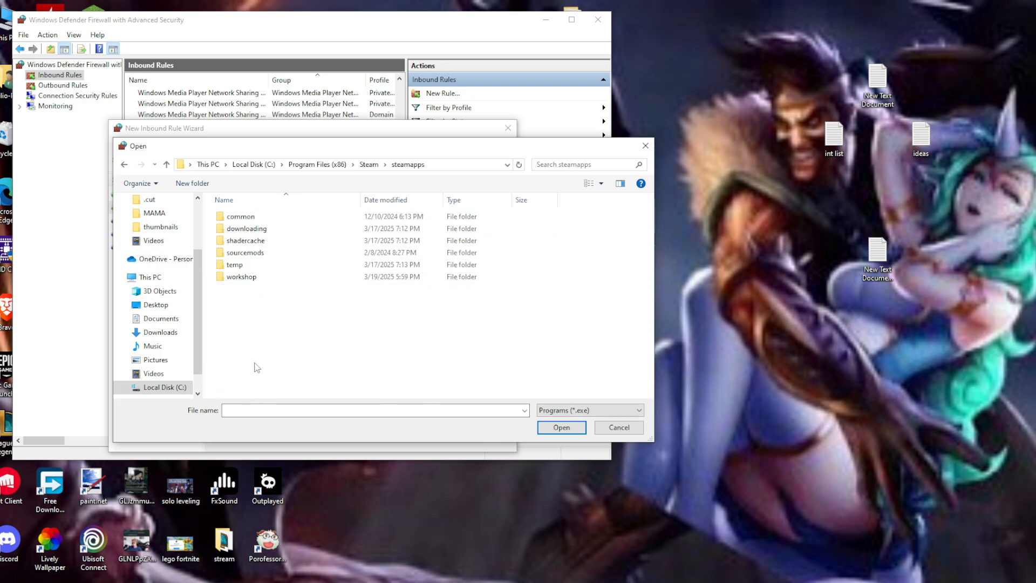
double_click(240, 216)
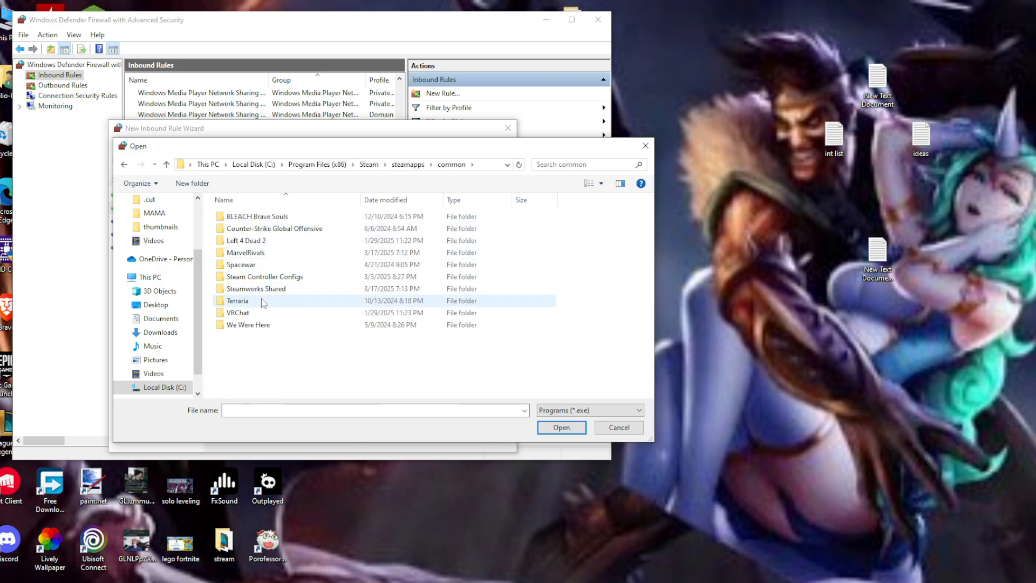
double_click(235, 313)
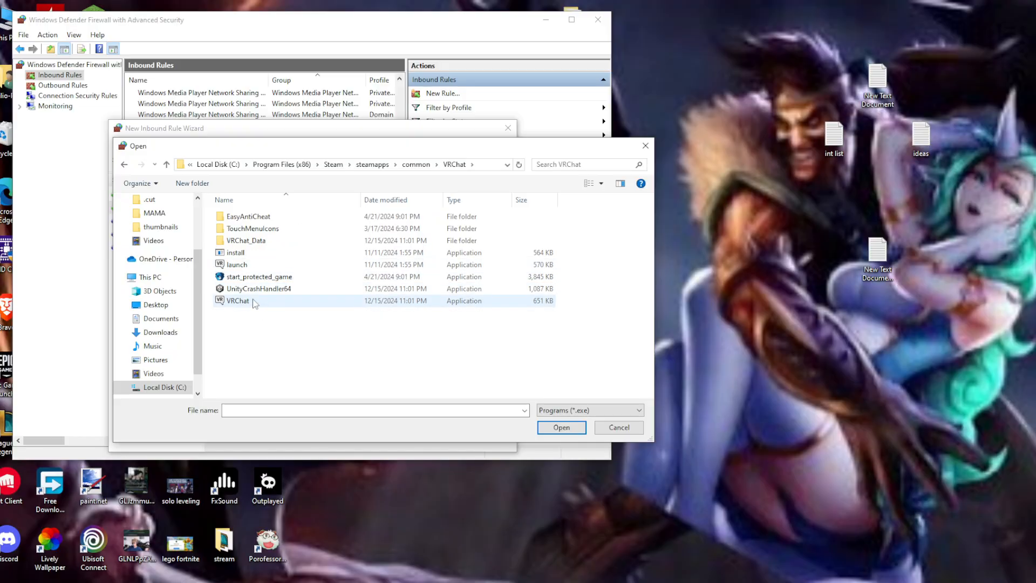
click(562, 427)
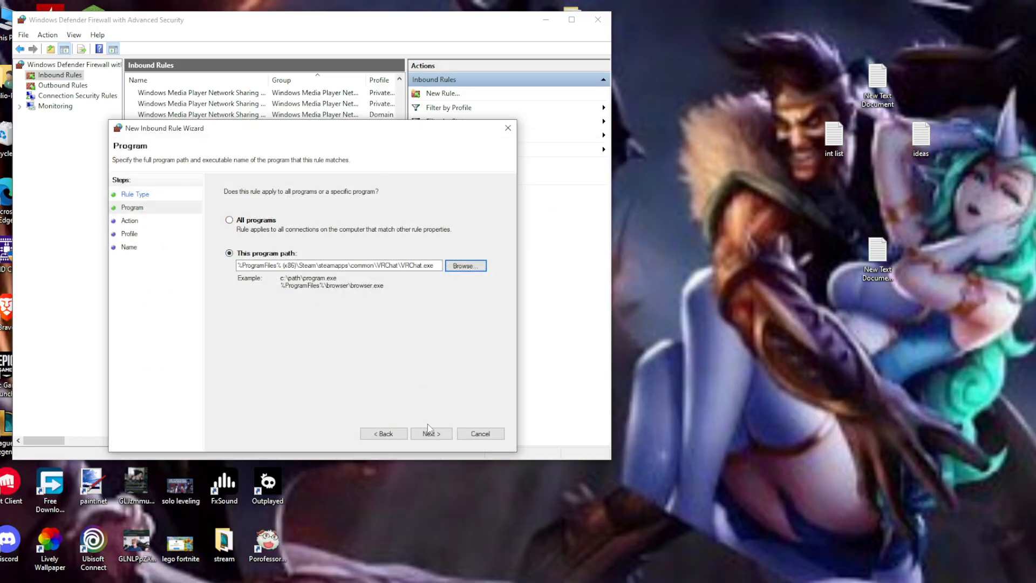
Allow the connection on all profiles, name the rule VRchat, finish it, and close the firewall
click(431, 434)
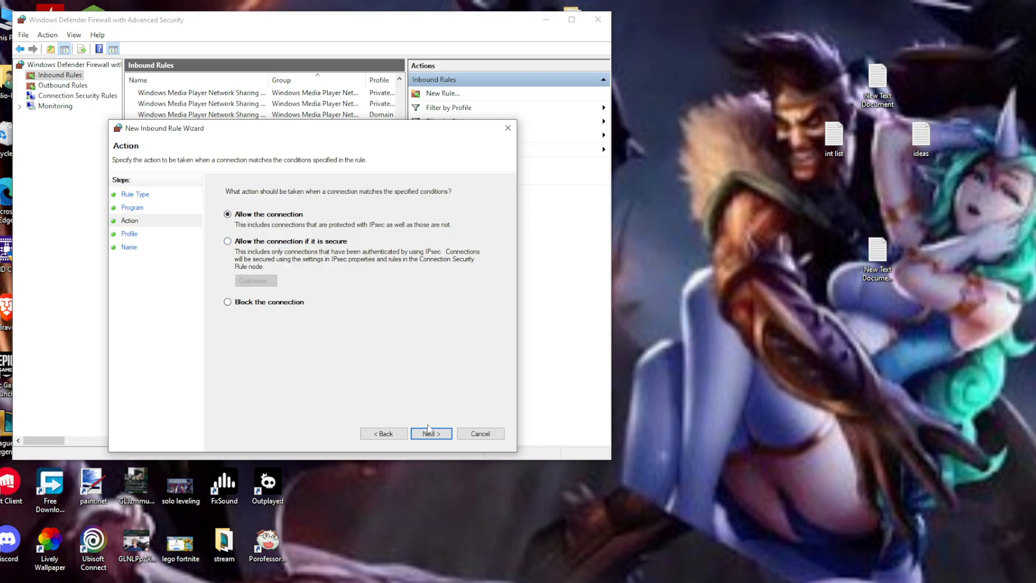
click(432, 434)
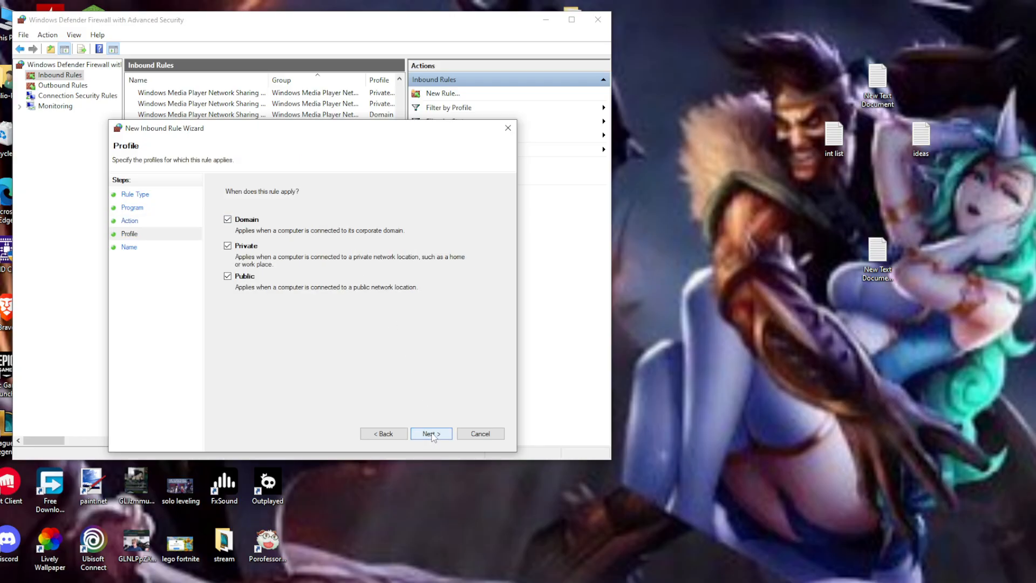
click(432, 434)
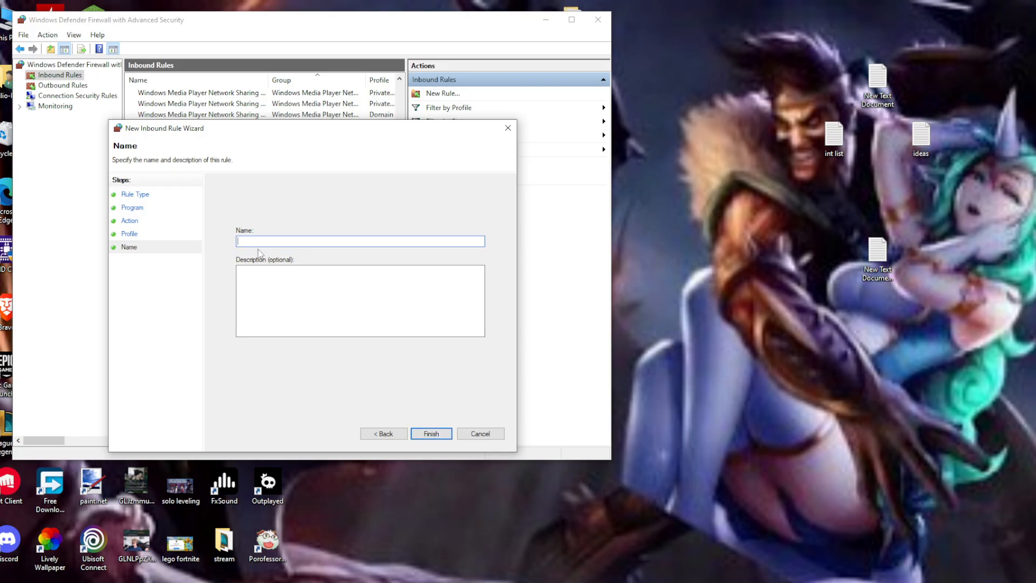
text(VRch)
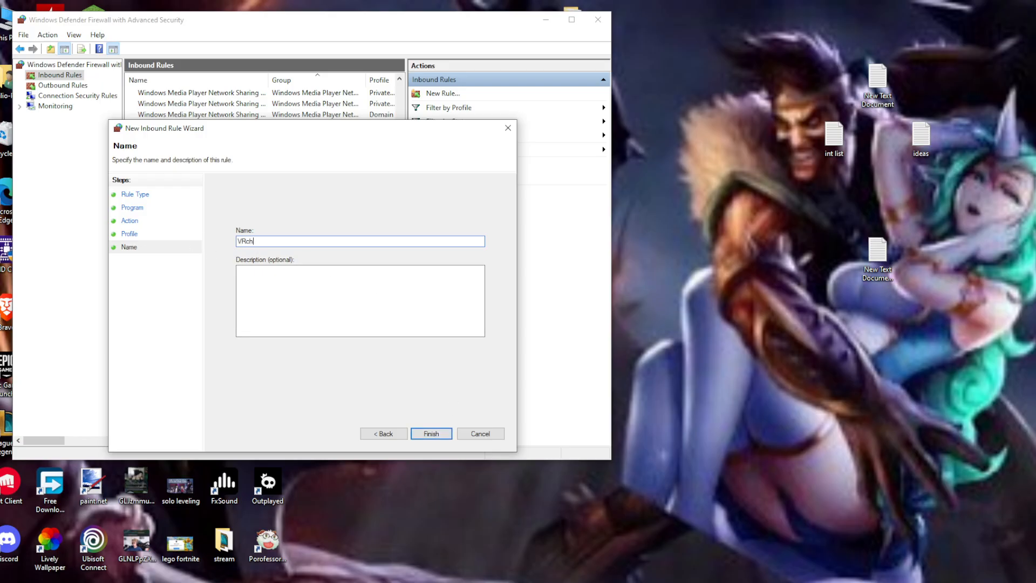
click(432, 434)
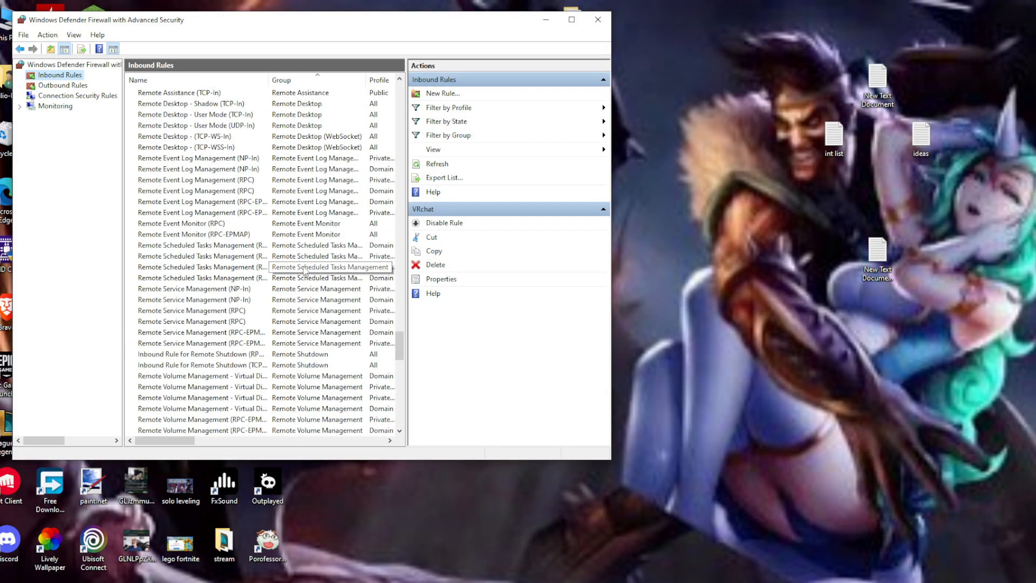
click(598, 18)
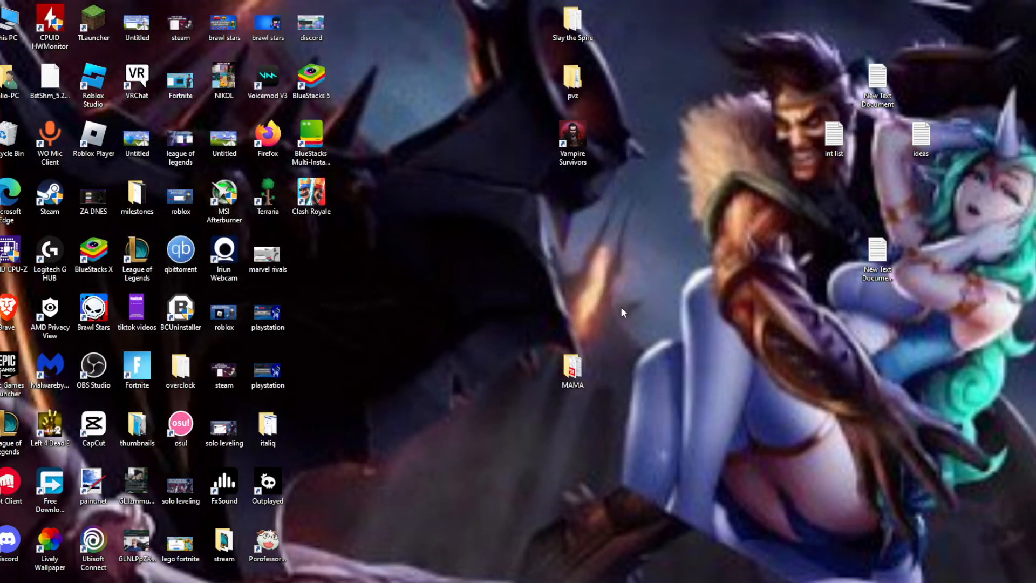
mouse_move(695, 468)
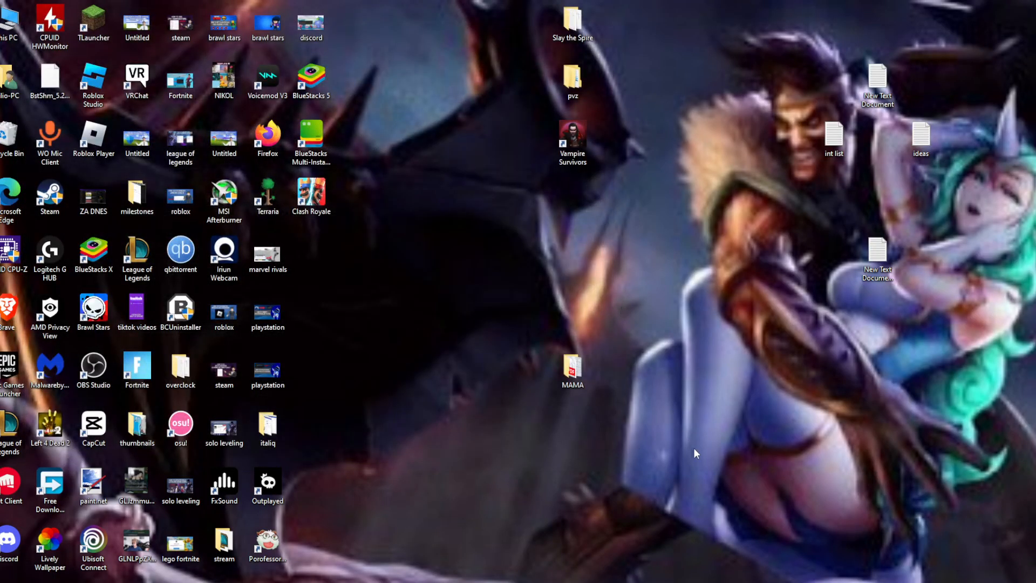